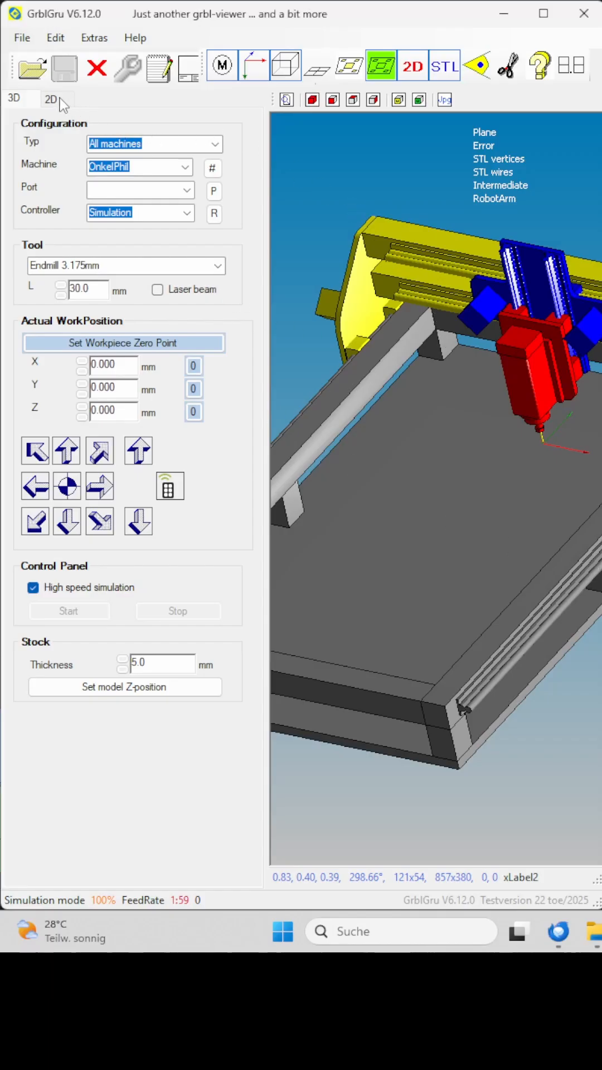
- Preview the Bolt Hole Circle Calculator and Gear templates in the 2D workspace
{"action": "left_click", "coordinate": [50, 98]}
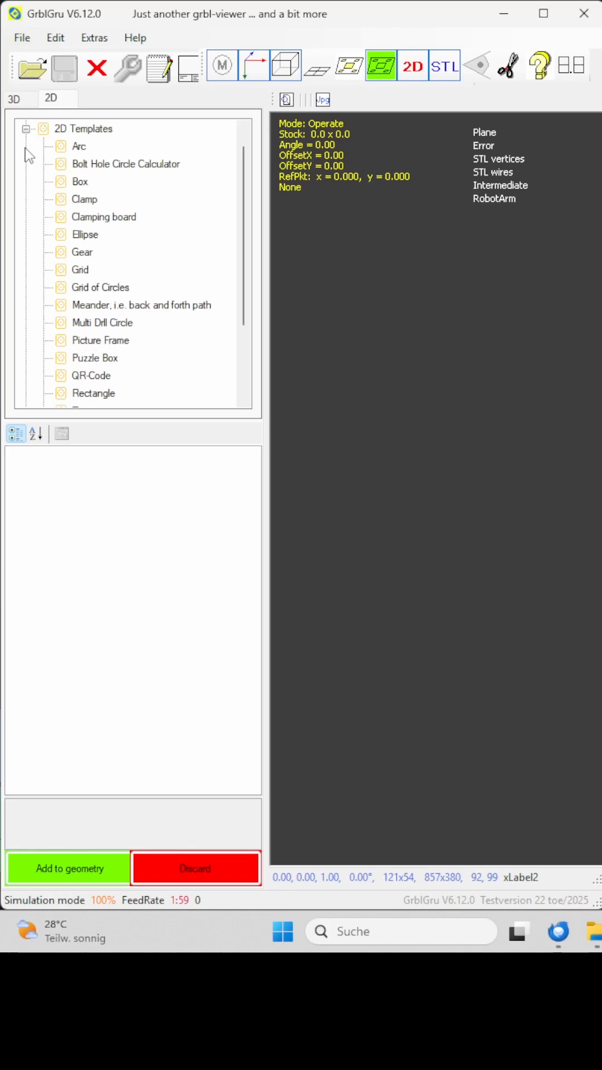
{"action": "left_click", "coordinate": [125, 164]}
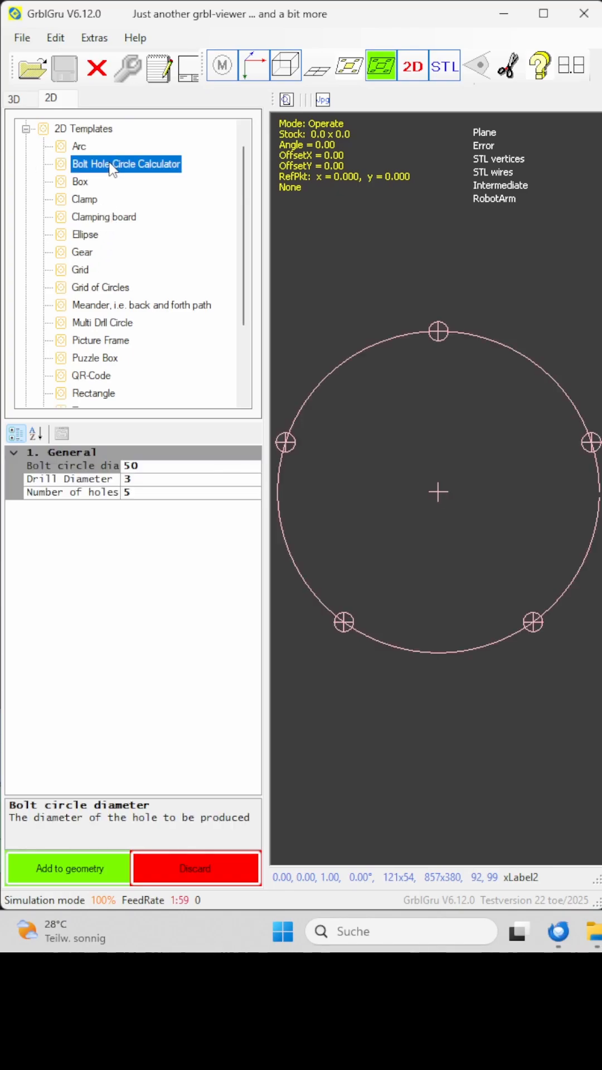
{"action": "left_click", "coordinate": [82, 252]}
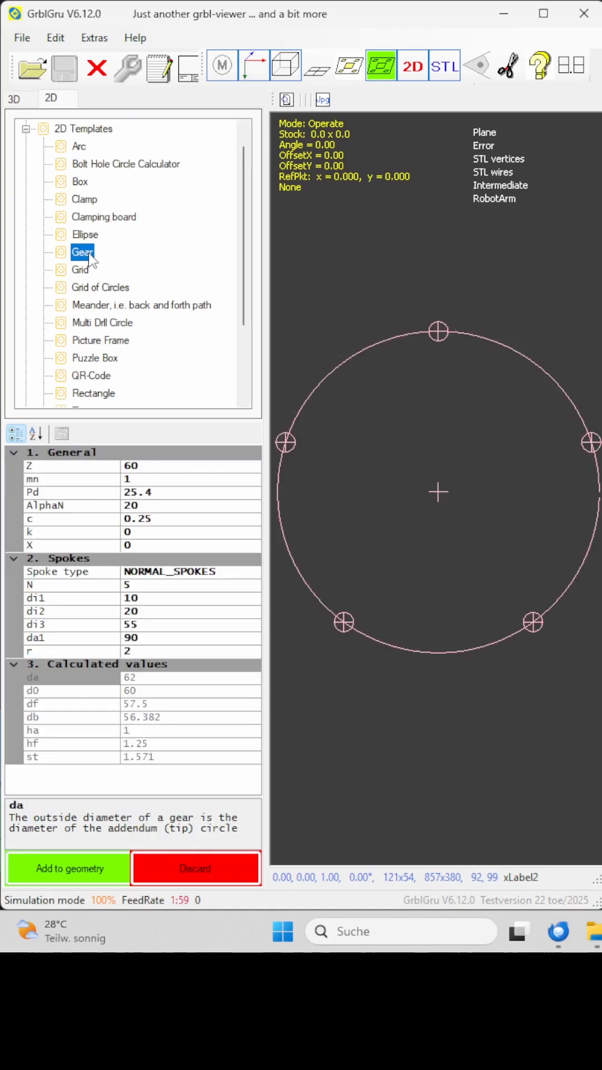
{"action": "left_click", "coordinate": [68, 868]}
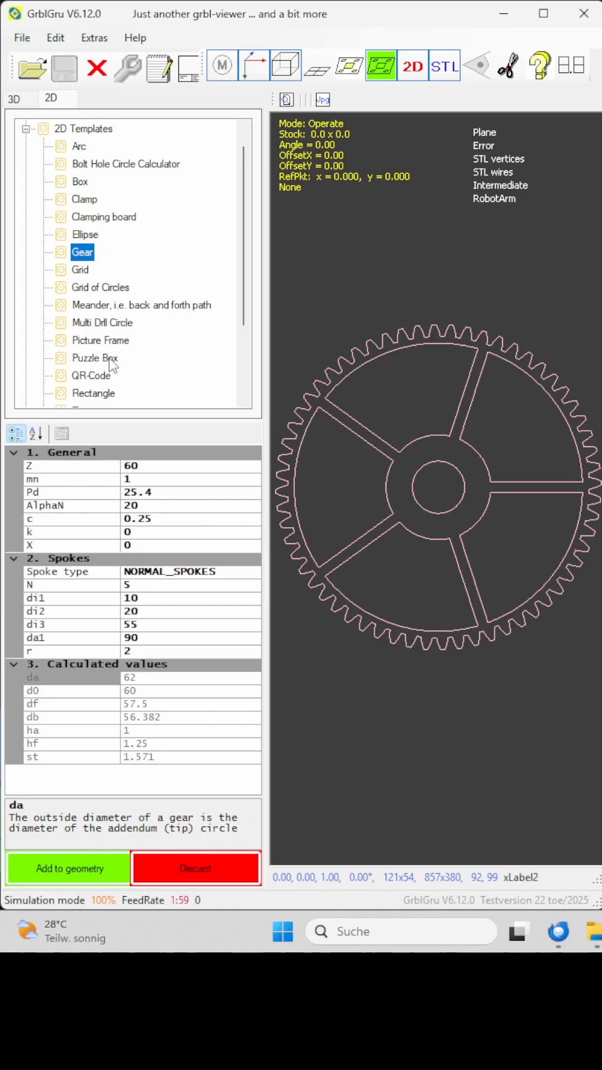
- Add the Puzzle Box template parts to the geometry after glancing at Picture Frame
{"action": "left_click", "coordinate": [94, 358]}
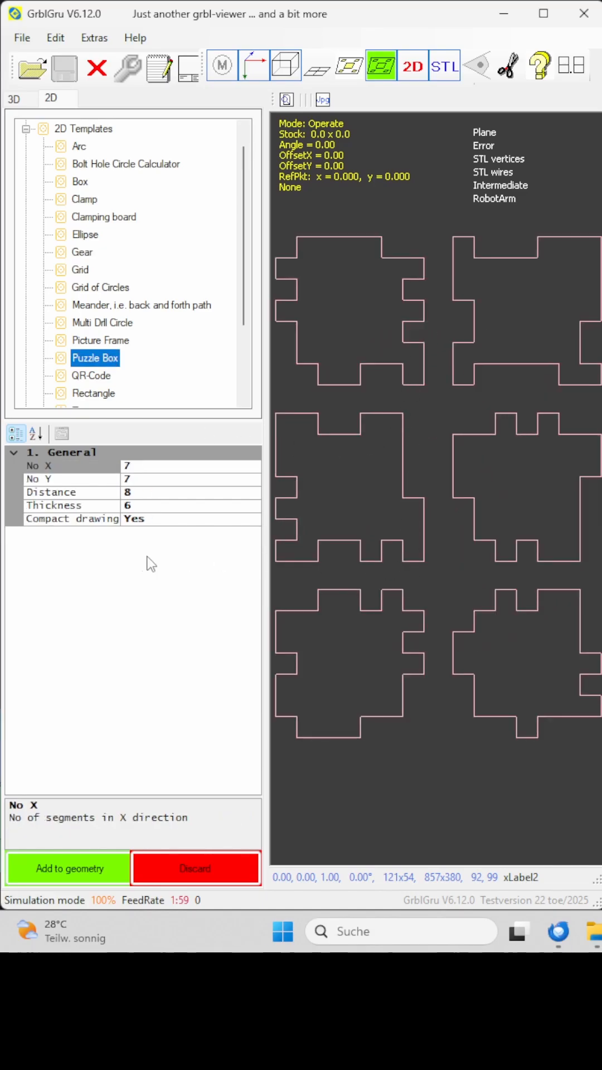
{"action": "mouse_move", "coordinate": [144, 510]}
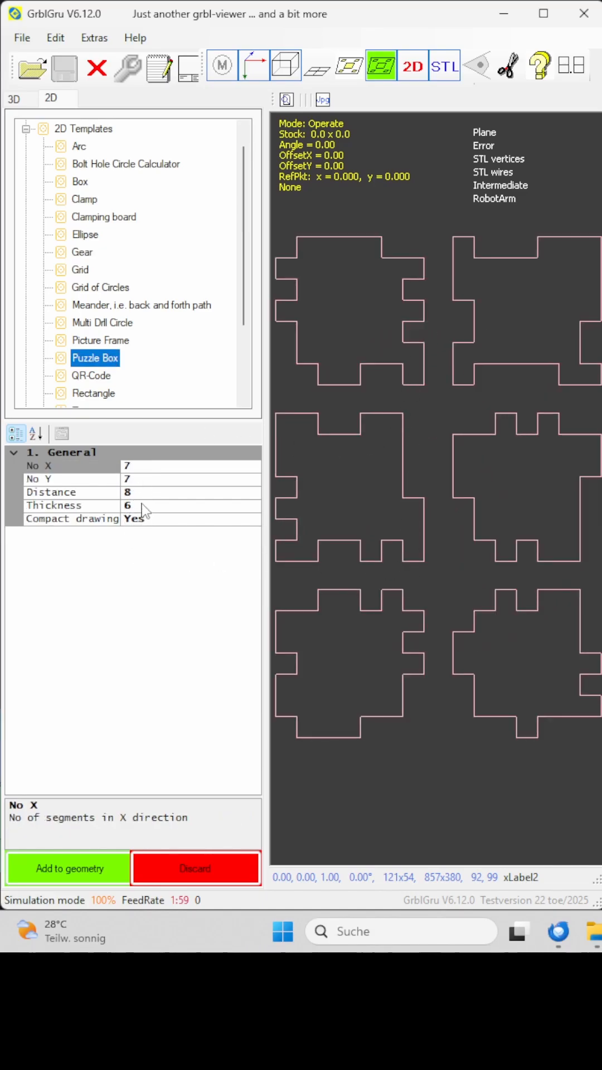
{"action": "left_click", "coordinate": [100, 340]}
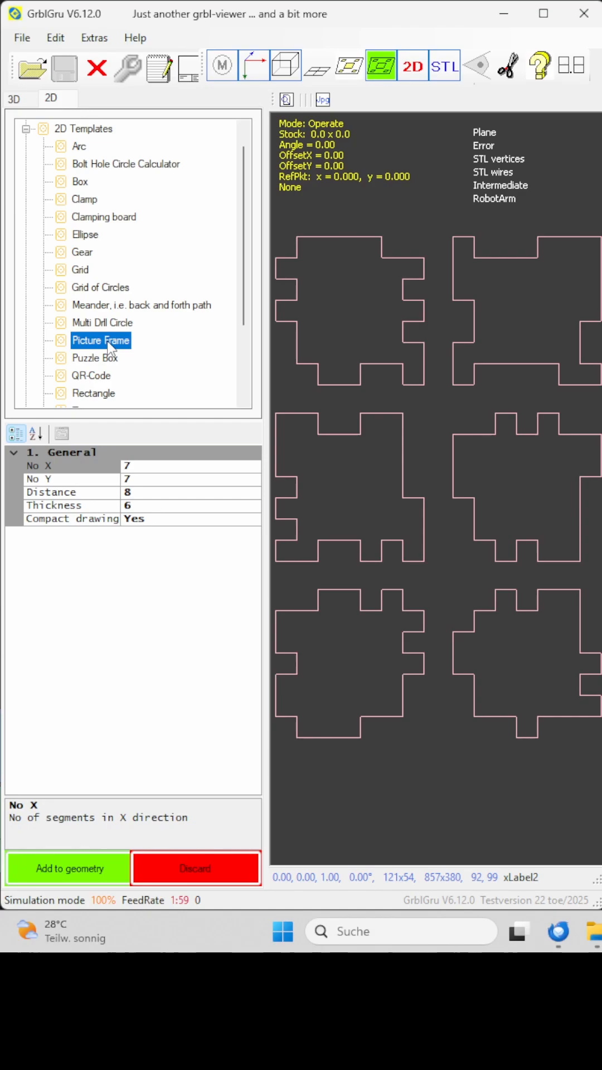
{"action": "left_click", "coordinate": [96, 357]}
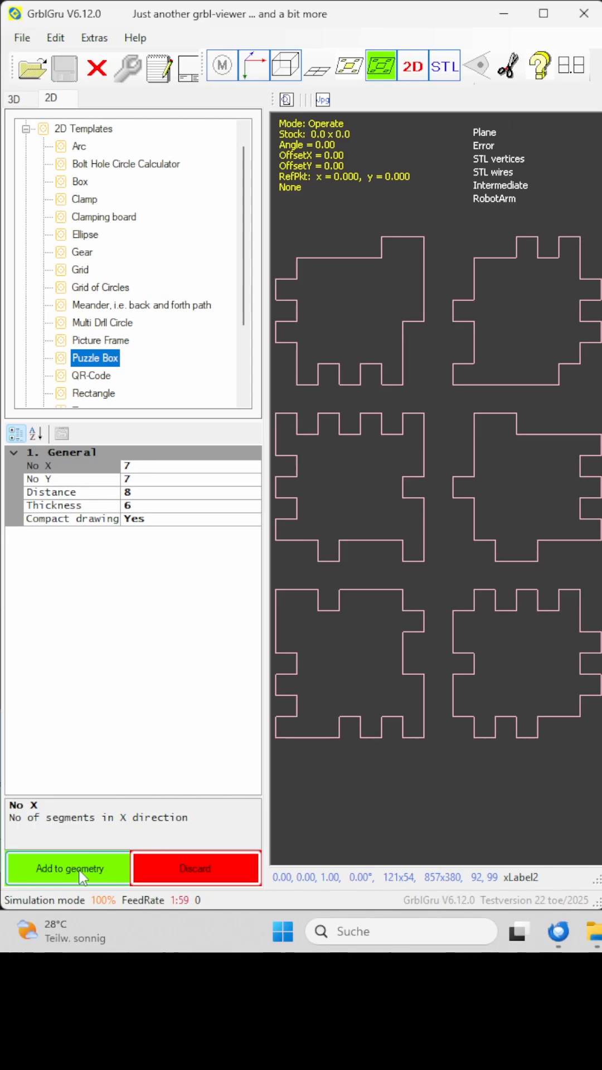
{"action": "left_click", "coordinate": [67, 868]}
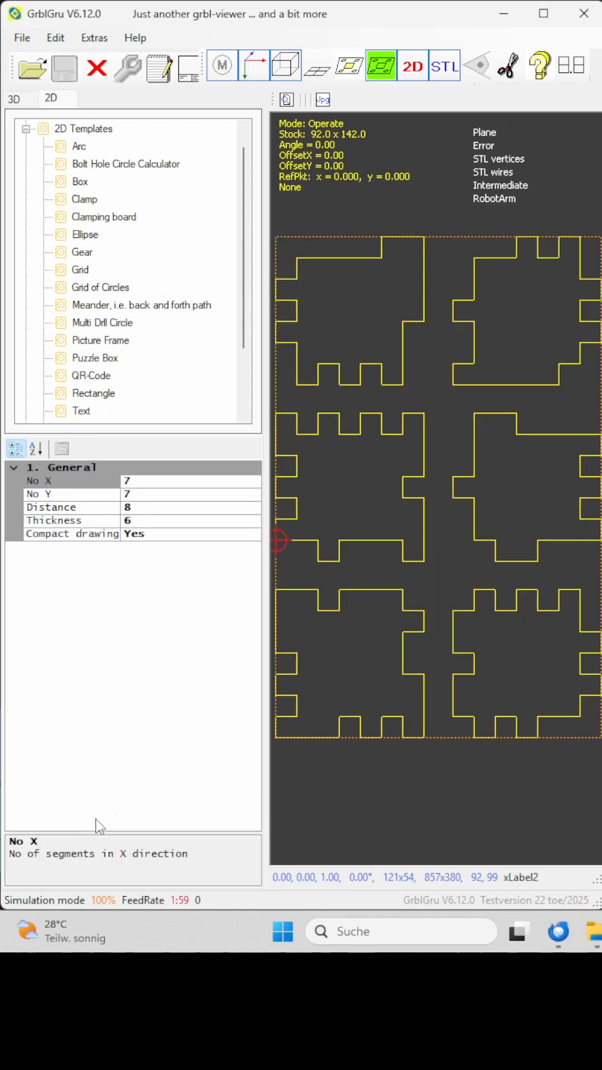
- Create an Outside 3.175mm Corner Overcut job for the puzzle box geometry
{"action": "right_click", "coordinate": [437, 478]}
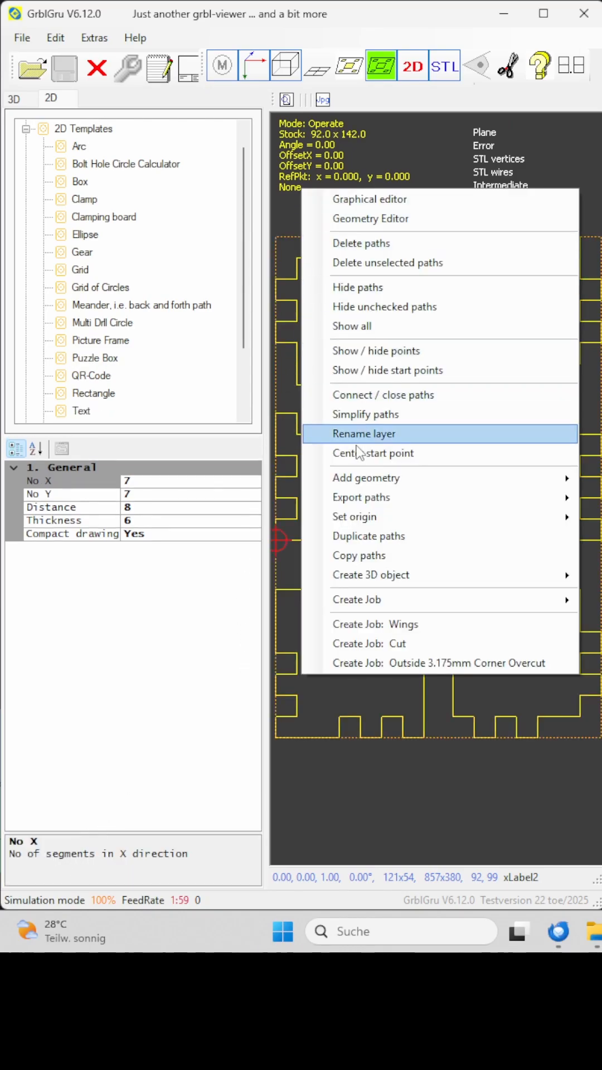
{"action": "mouse_move", "coordinate": [369, 661]}
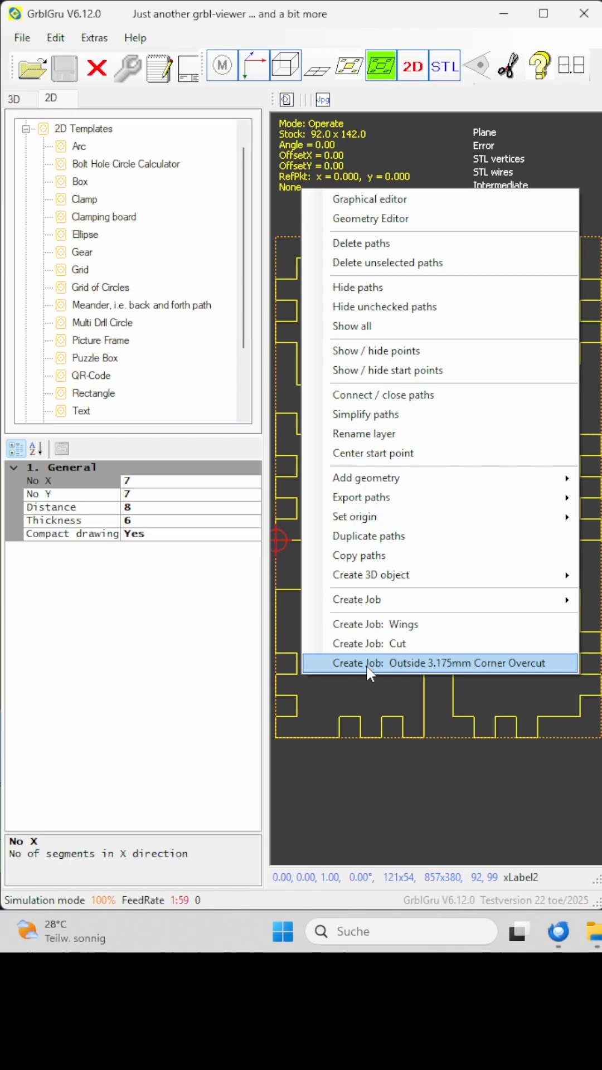
{"action": "left_click", "coordinate": [439, 662]}
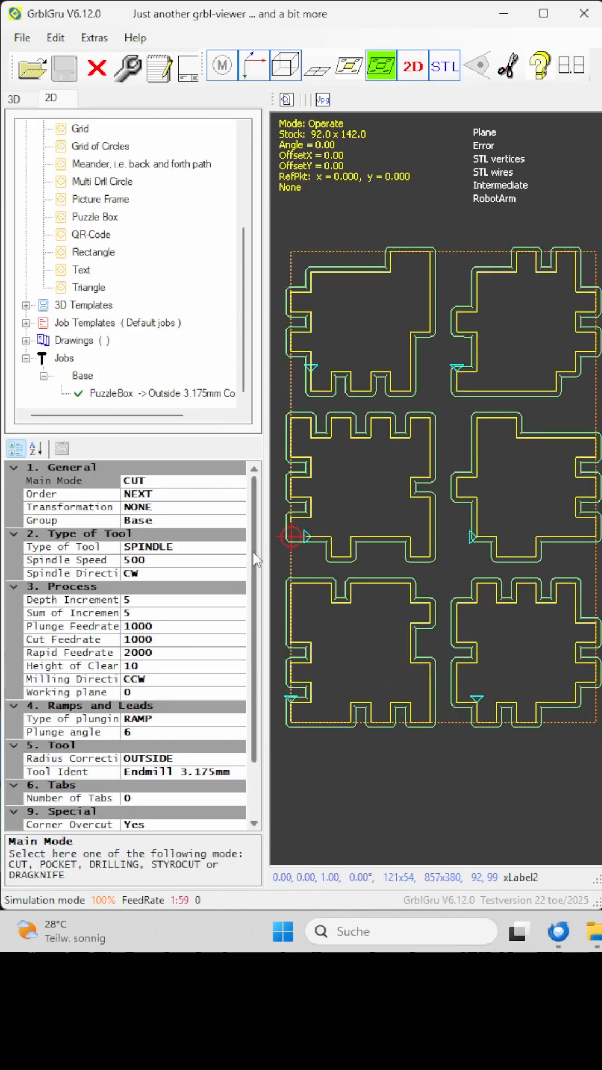
- Read the Corner Overcut help text in the job properties and move to the 3D view
{"action": "scroll", "scroll_direction": "down", "scroll_amount": 3}
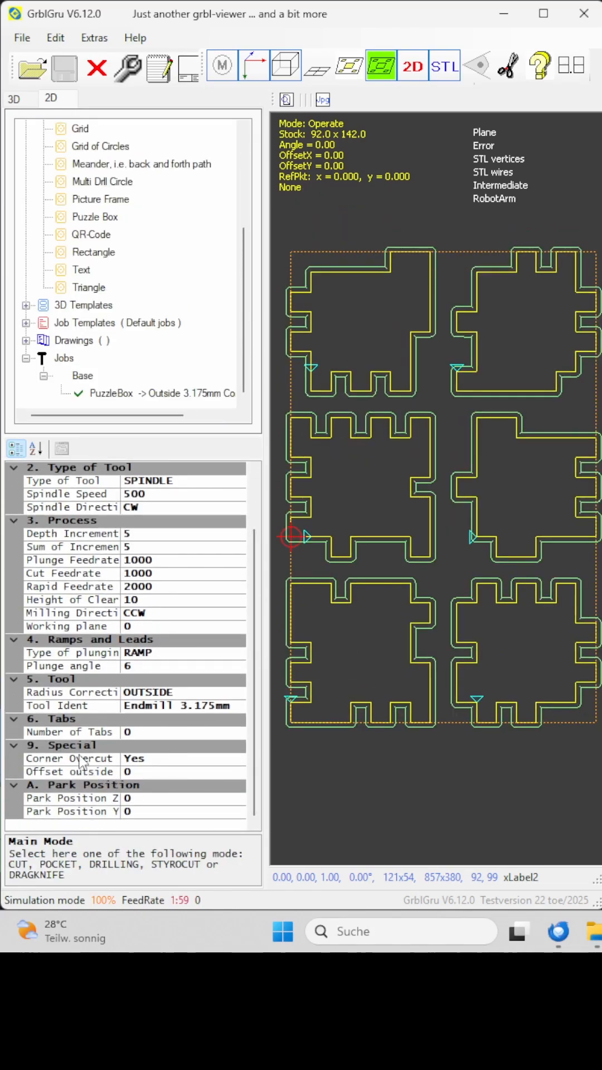
{"action": "left_click", "coordinate": [68, 758]}
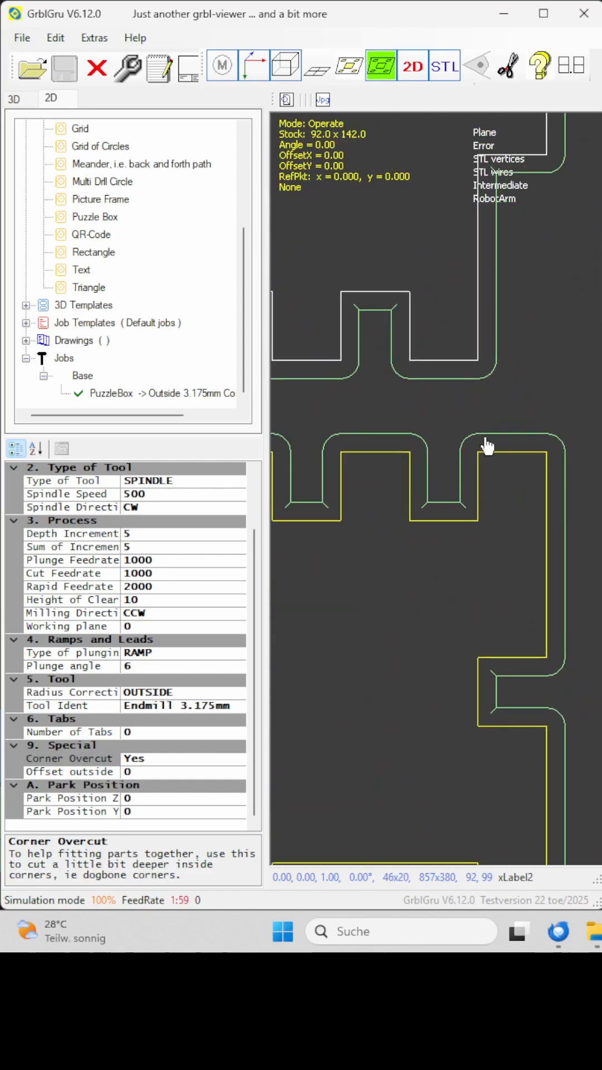
{"action": "mouse_move", "coordinate": [424, 533]}
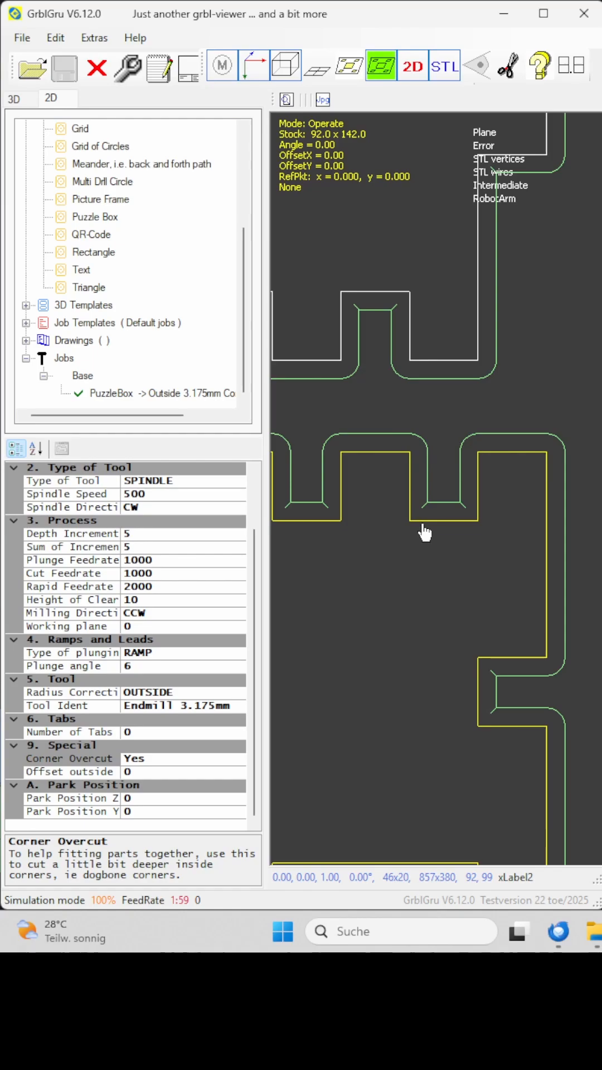
{"action": "mouse_move", "coordinate": [41, 106]}
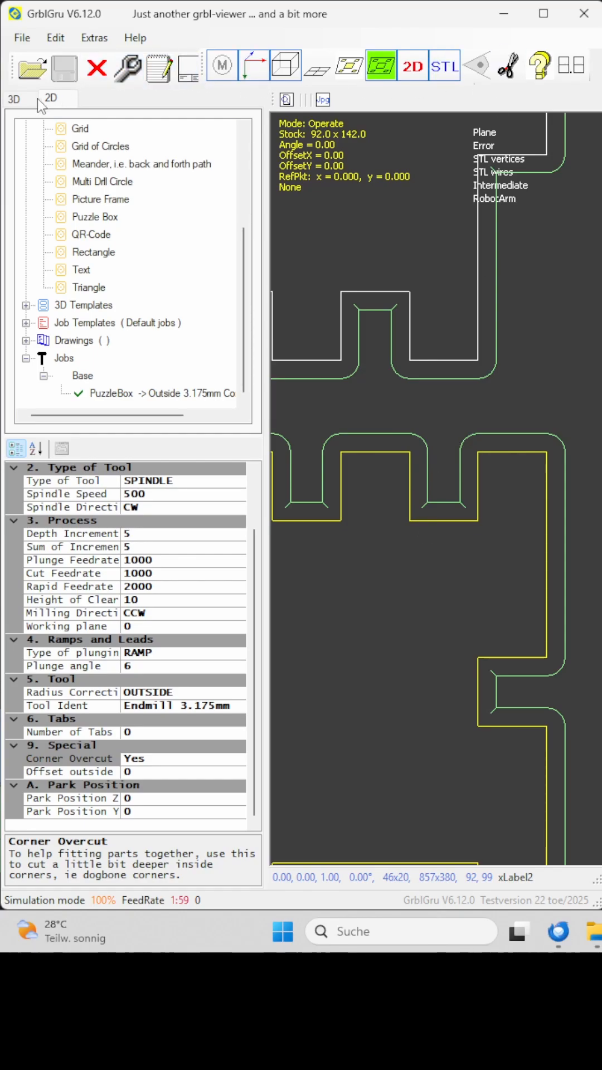
{"action": "left_click", "coordinate": [15, 99]}
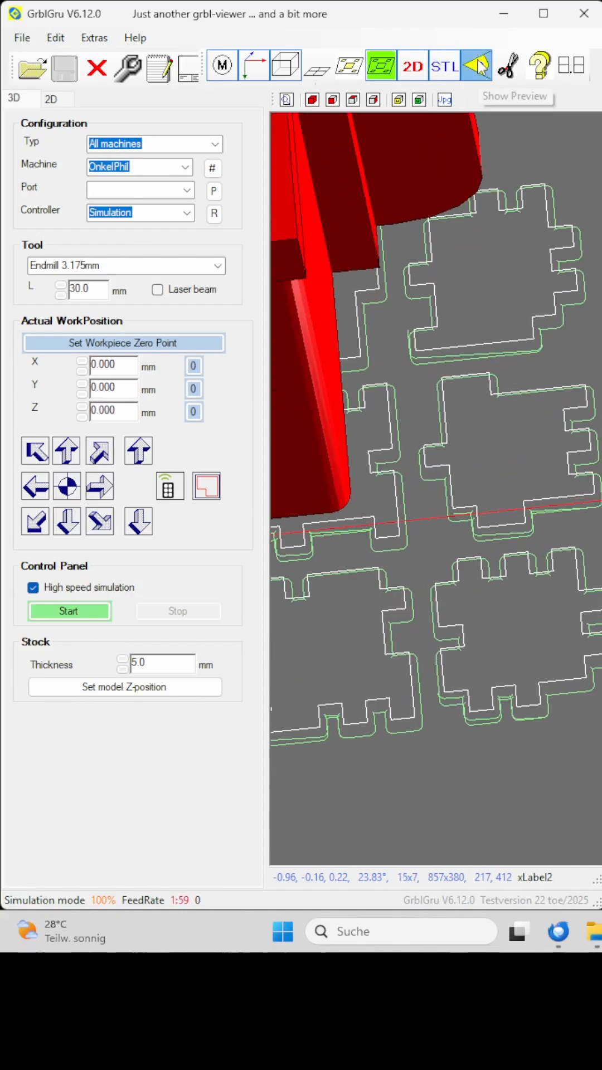
- Show the 3D preview of the milled puzzle pieces and zoom onto the dogbone corners
{"action": "left_click", "coordinate": [478, 66]}
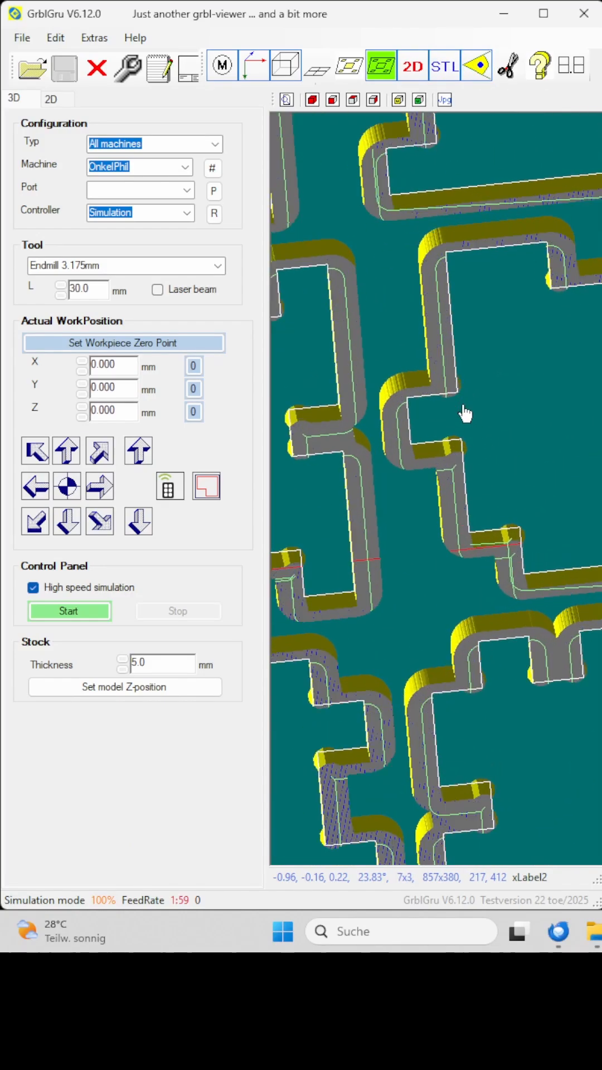
{"action": "scroll", "scroll_direction": "up", "scroll_amount": 3}
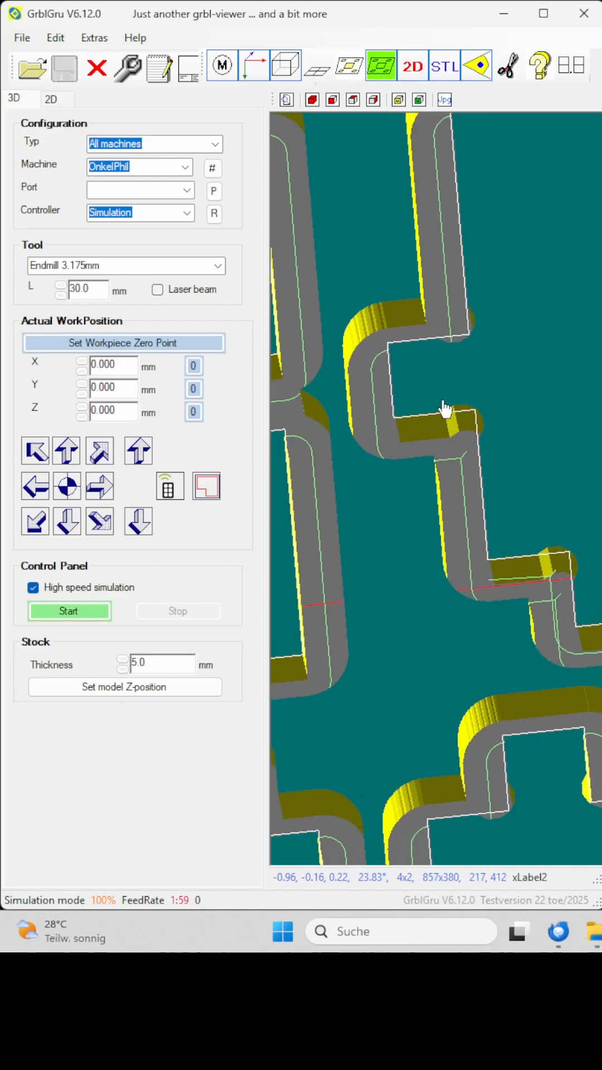